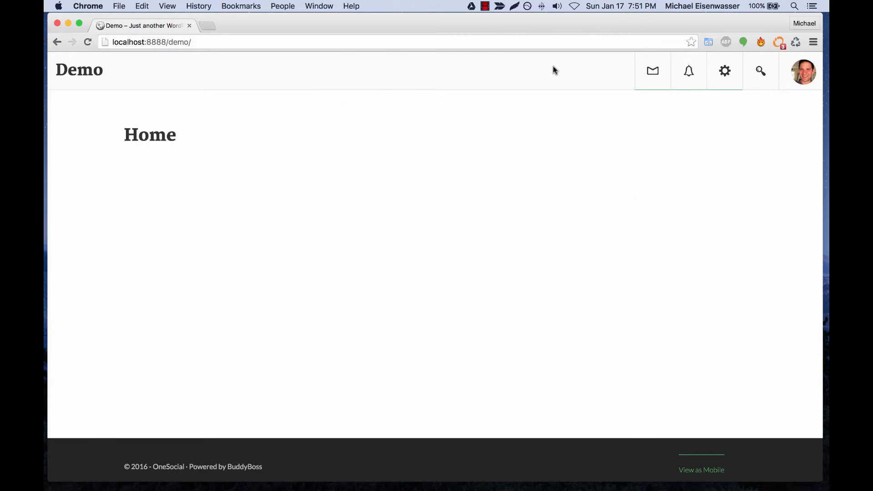
Step: Open the avatar account menu on the home page to reveal the admin shortcuts
click(802, 71)
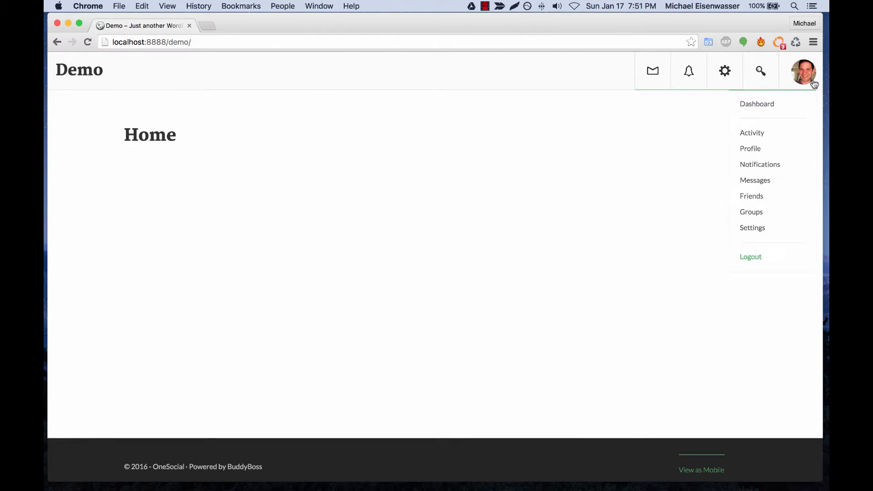
mouse_move(756, 103)
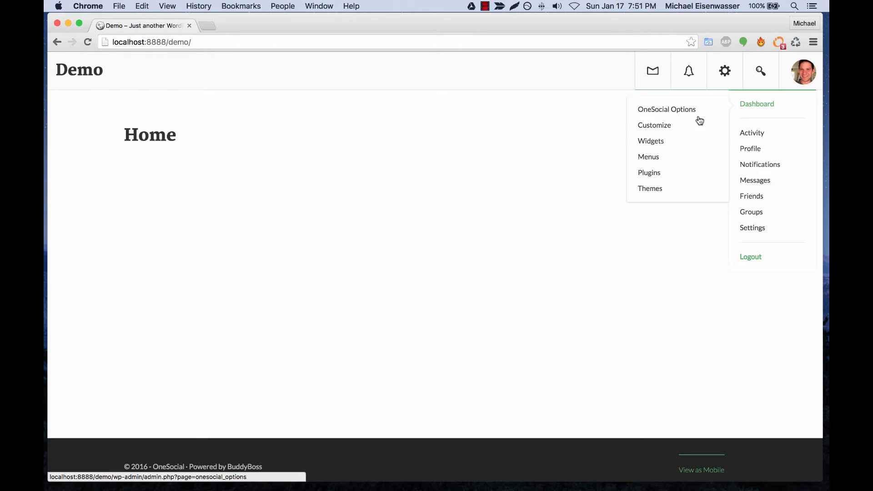
Step: On the Menus page, create a new menu named 'Titlebar'
click(648, 157)
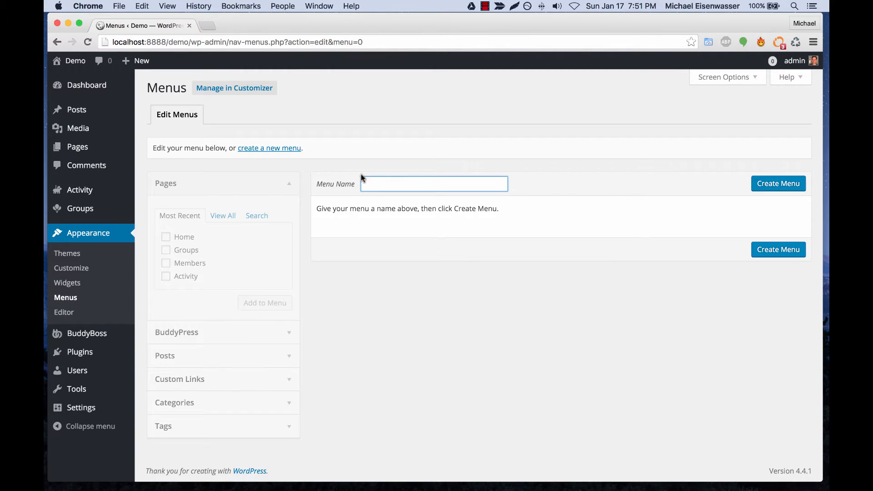
text(Titlebar)
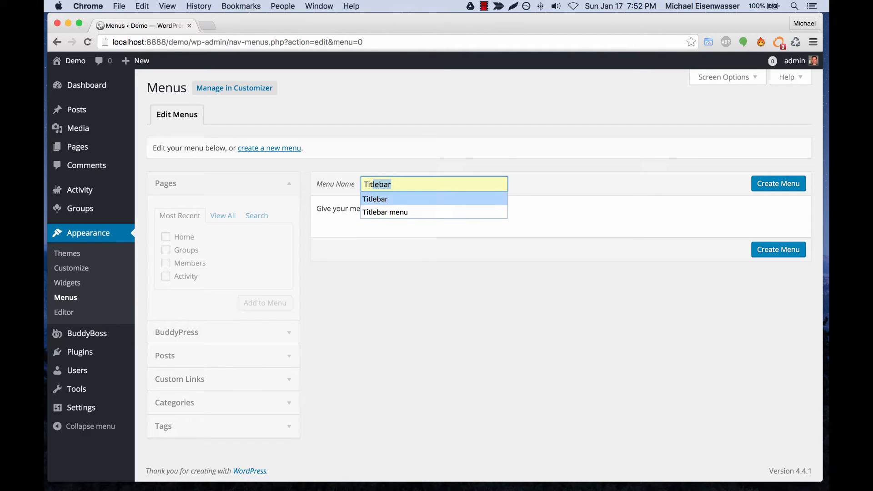
click(777, 183)
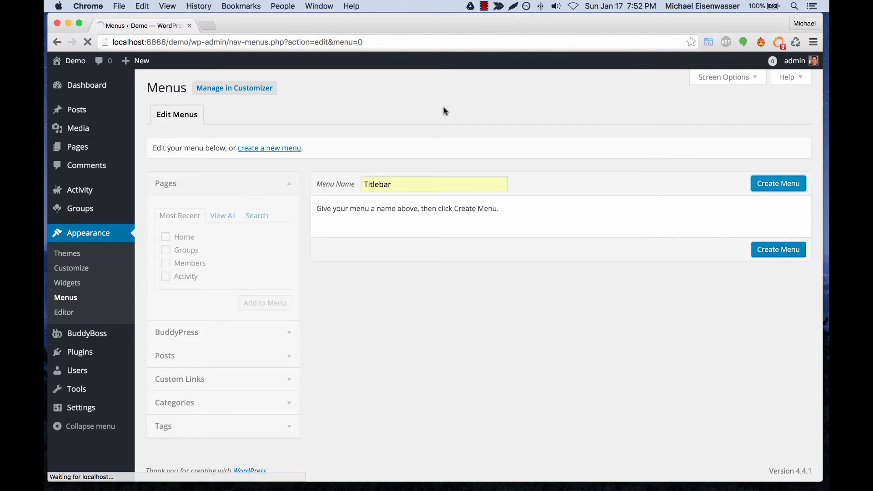
Step: Add Groups, Members and Activity, assign the Titlebar location, save, and preview the site
click(778, 183)
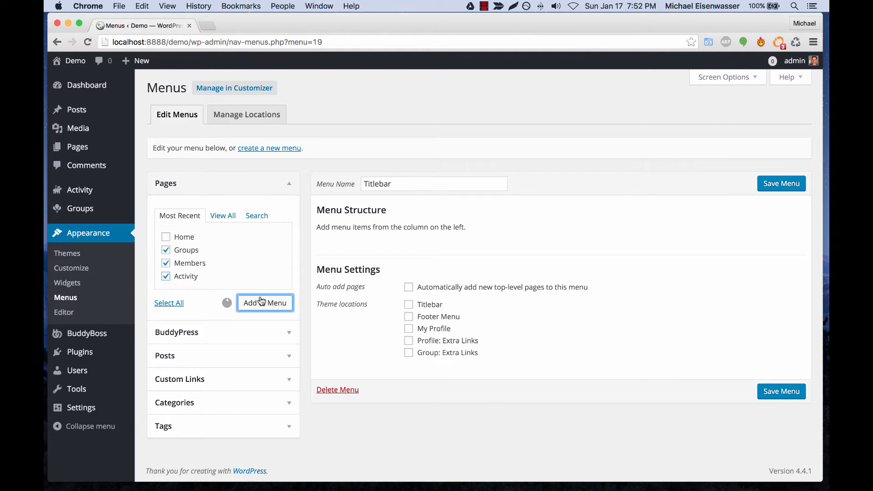
click(265, 302)
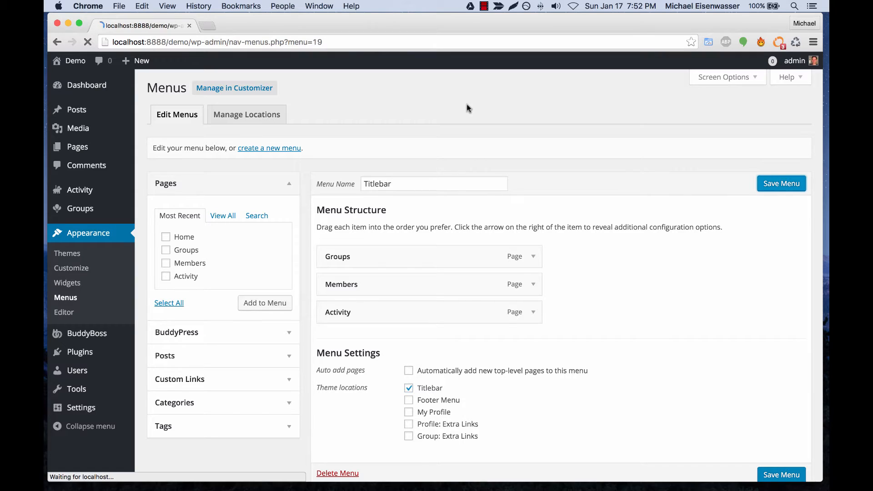
click(780, 183)
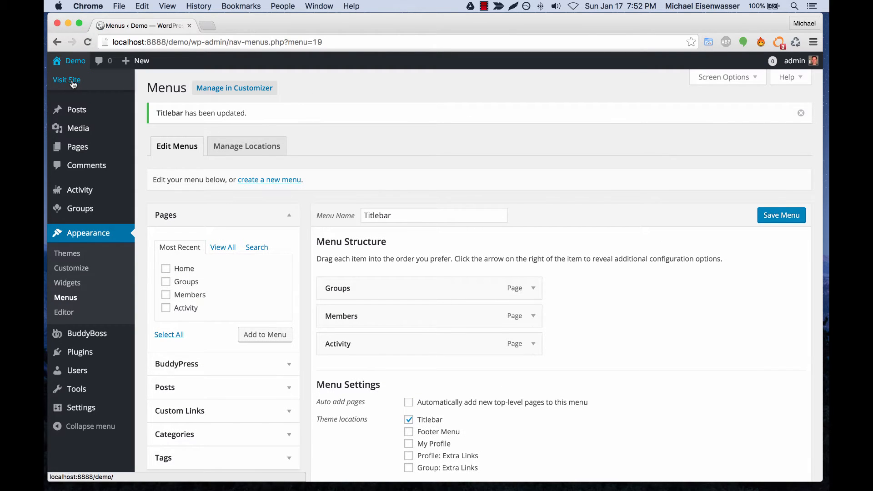
click(66, 80)
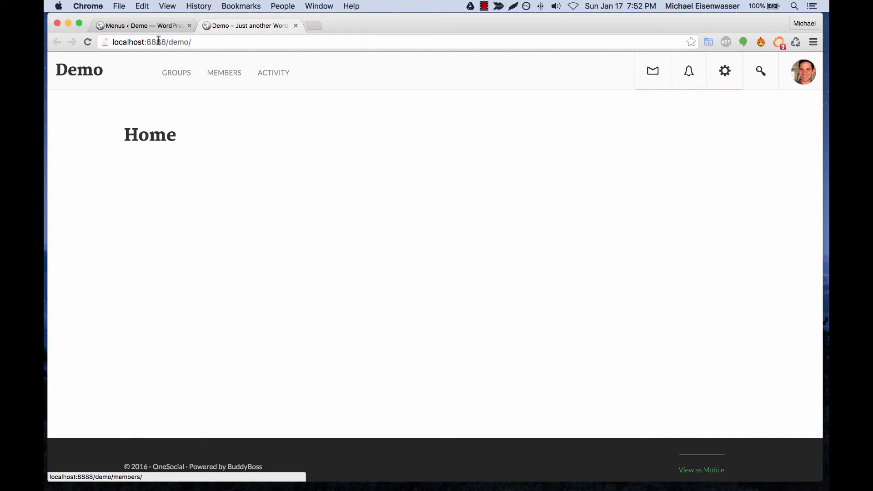
click(142, 25)
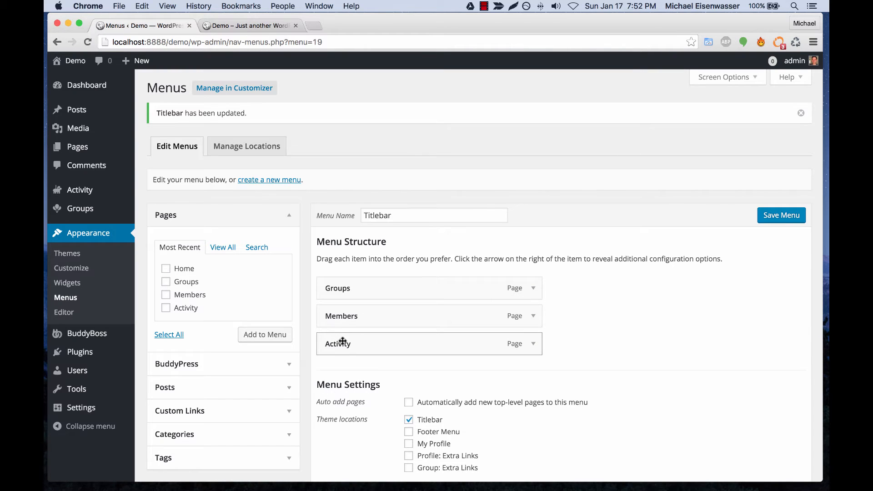
Step: Nest Activity as a sub item under Members and save the Titlebar menu
click(781, 216)
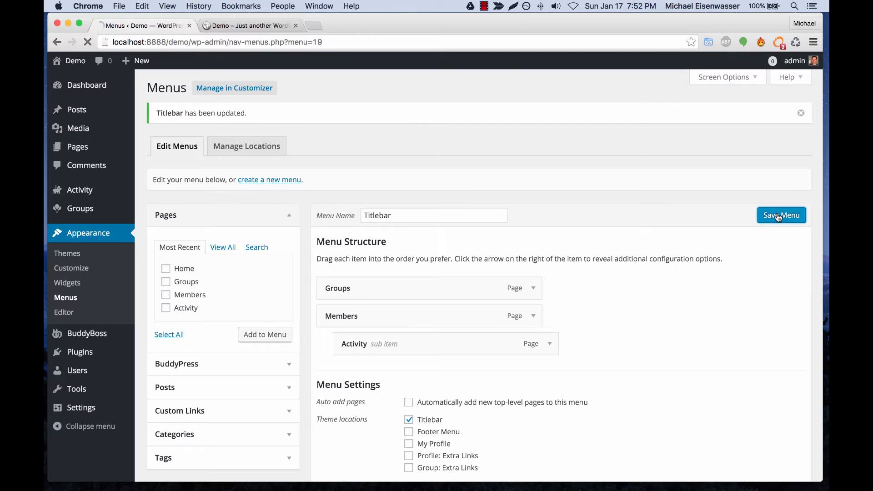
click(245, 25)
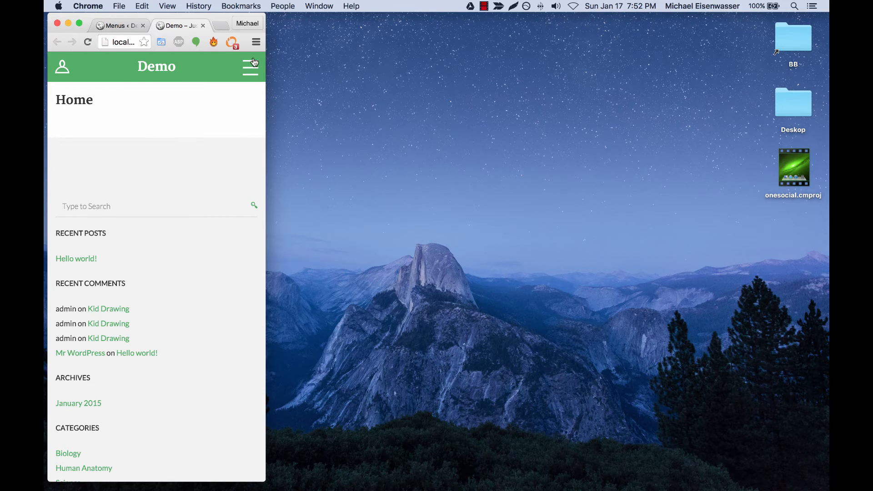
click(250, 66)
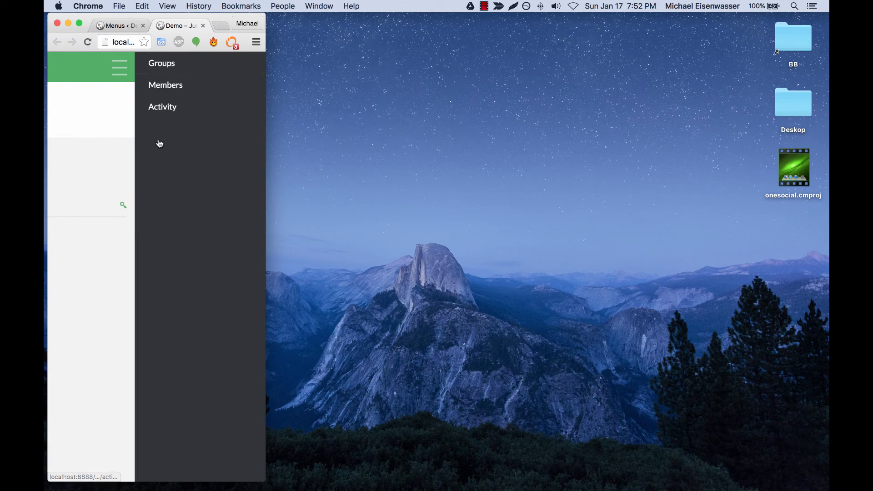
mouse_move(204, 67)
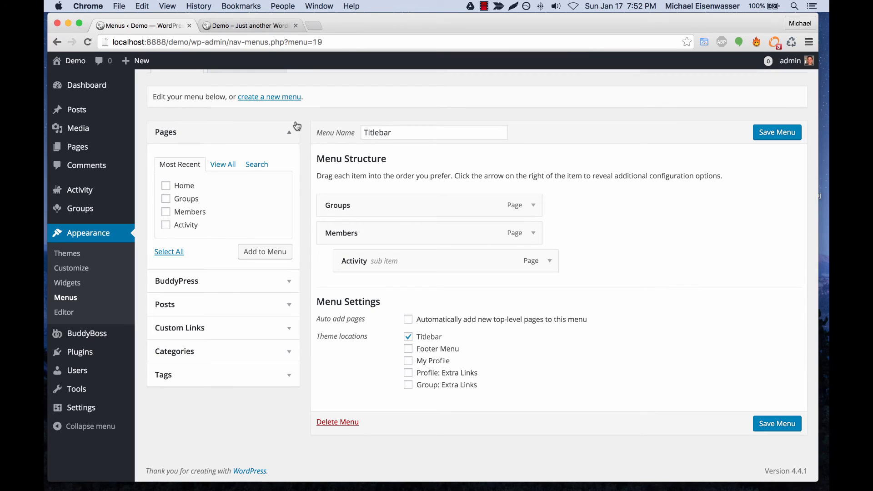
click(247, 25)
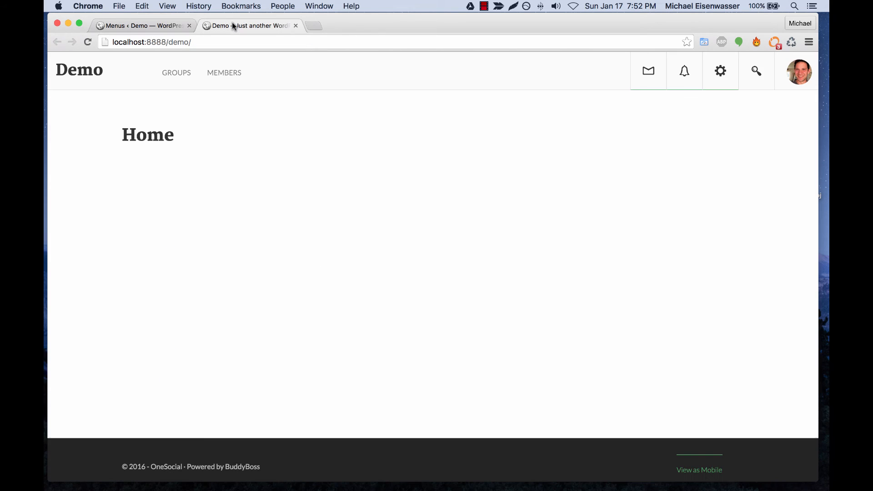
click(798, 71)
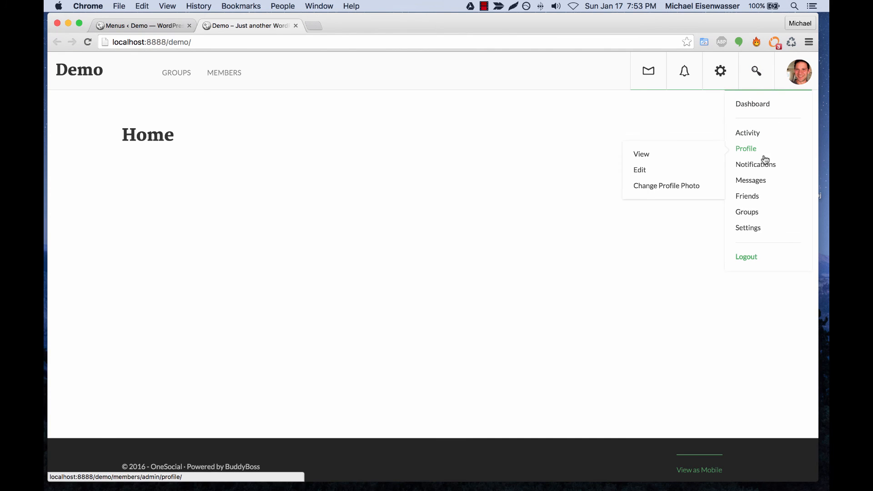
mouse_move(747, 195)
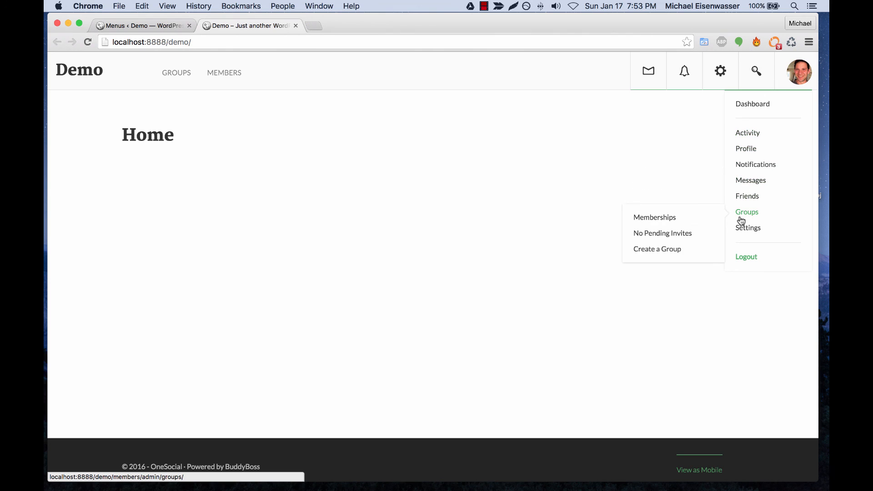
click(142, 25)
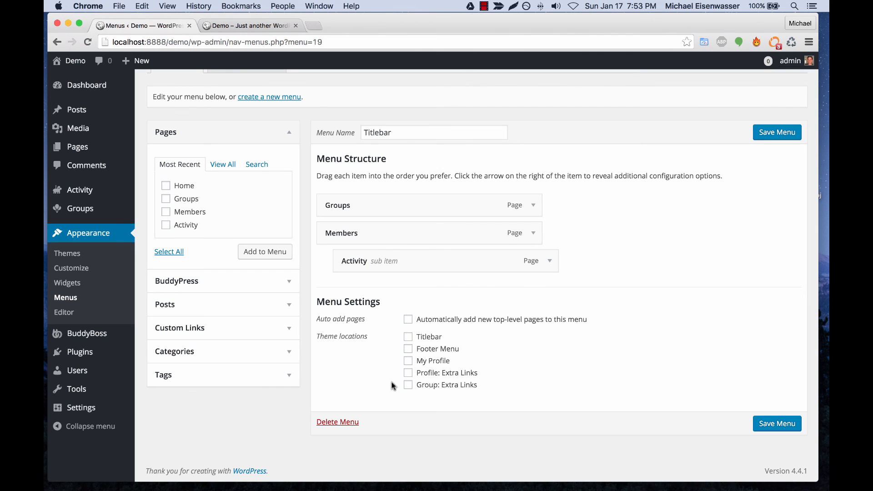
mouse_move(433, 388)
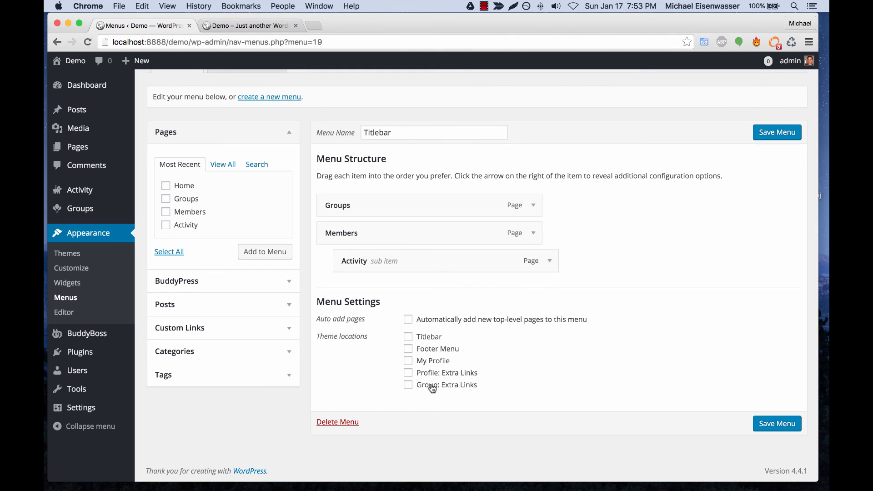